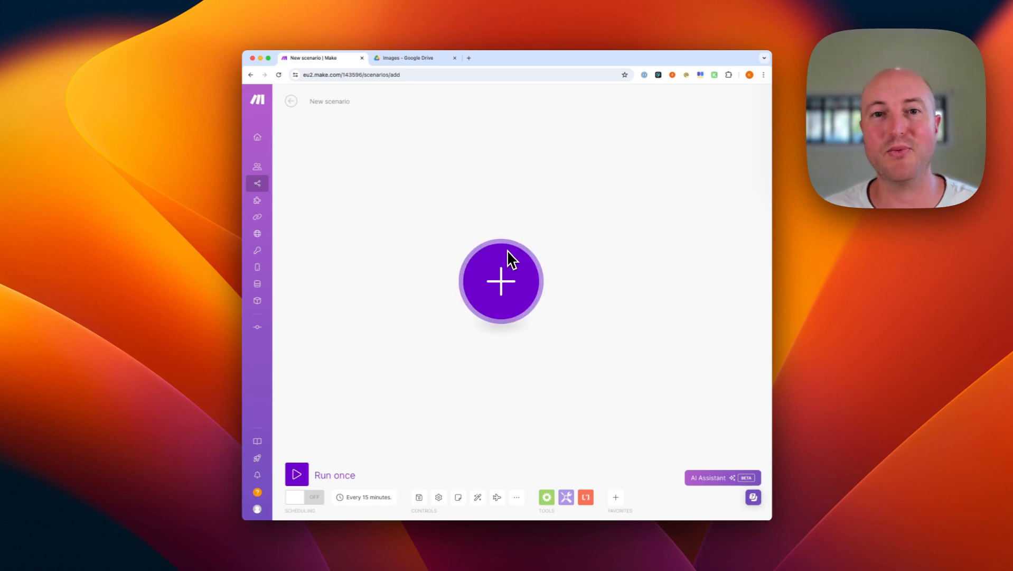
mouse_move(518, 264)
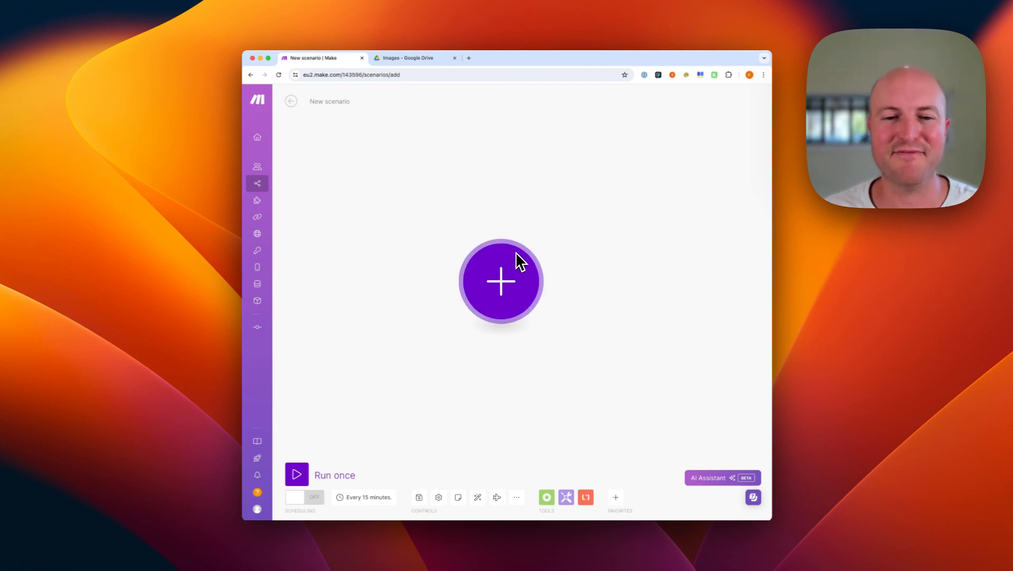
- Start the scenario's first module and browse the built-in Tools modules toward Set variable
click(501, 280)
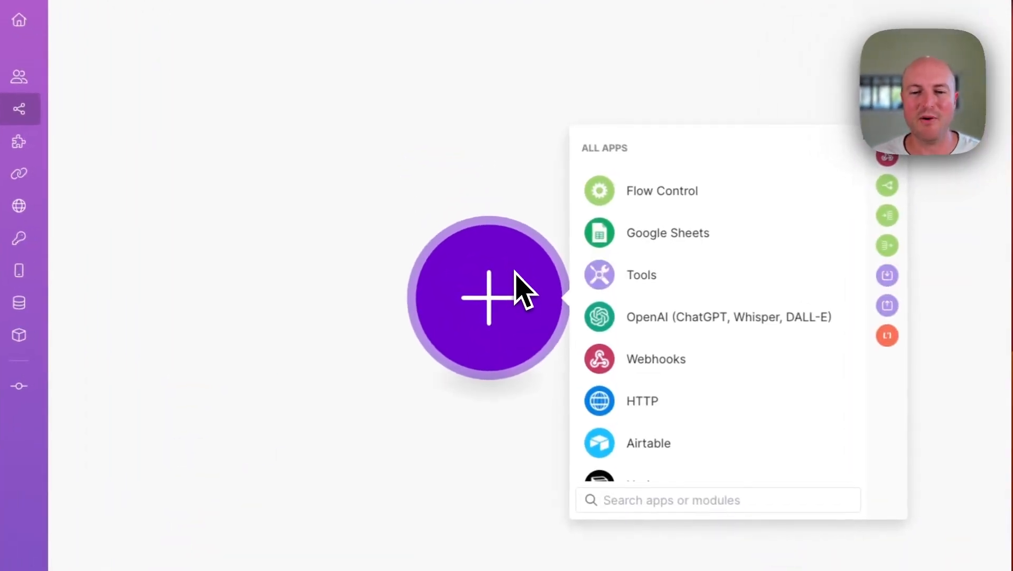
click(641, 275)
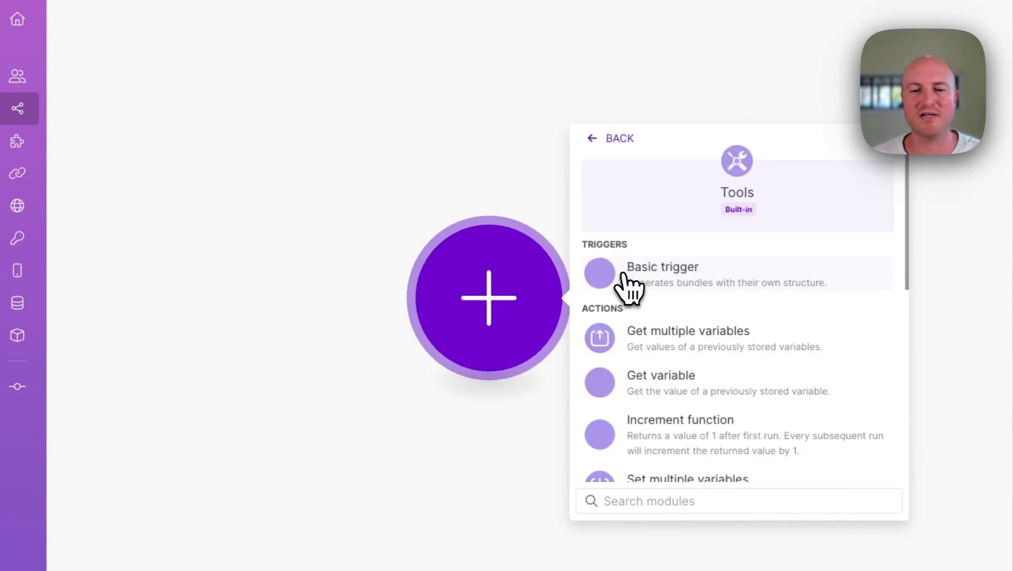
scroll(down, 3)
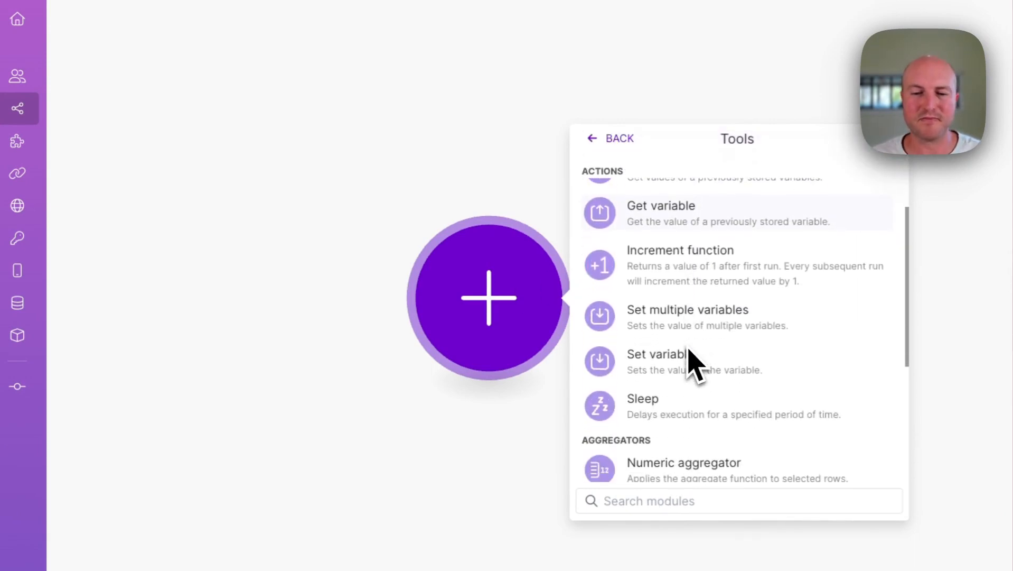
- Create a Tools Set variable module with variable name 'Image' and value 'Dogs', and save it
click(656, 353)
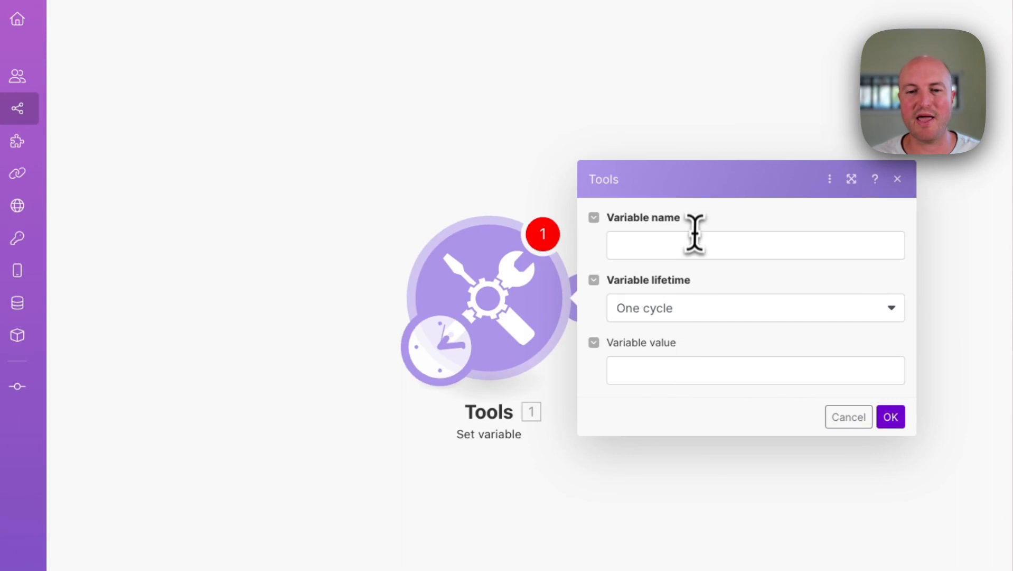
click(755, 245)
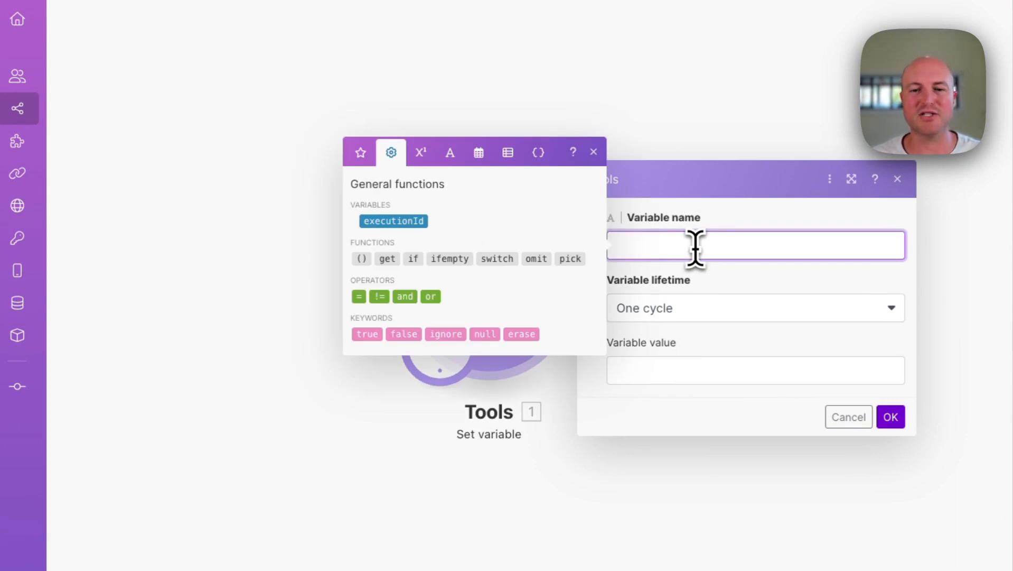
text(Ima)
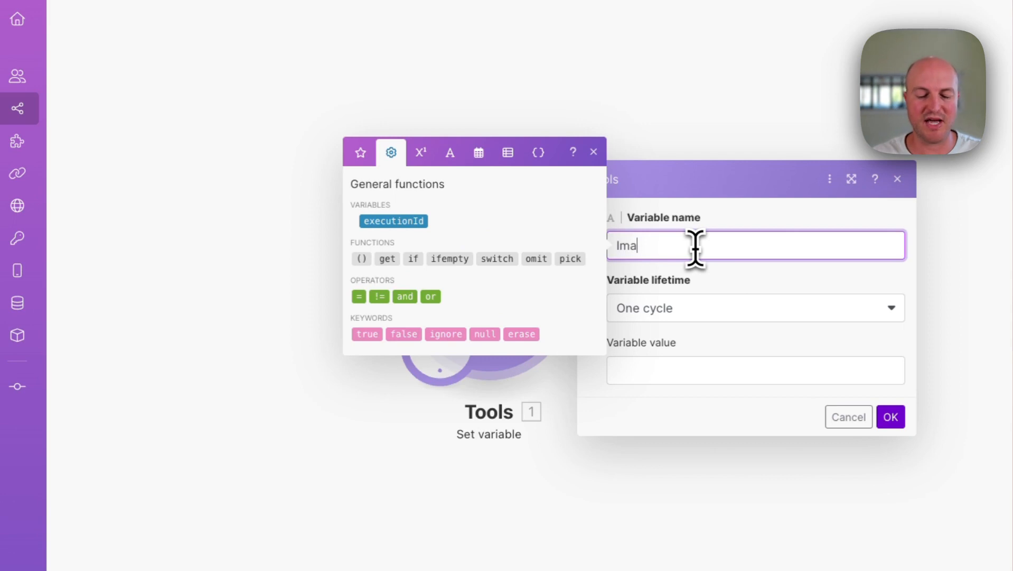
text(ge)
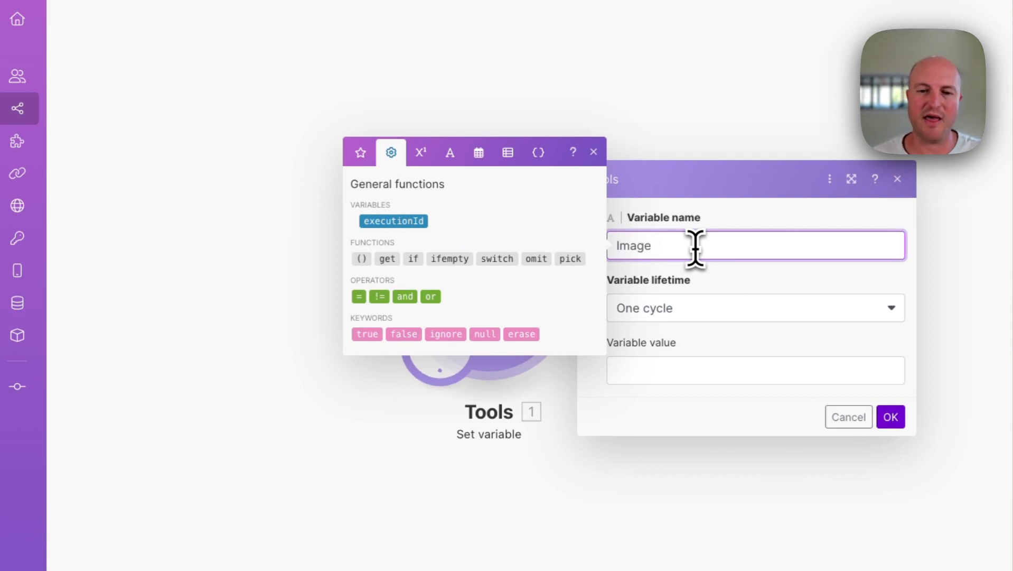
click(750, 370)
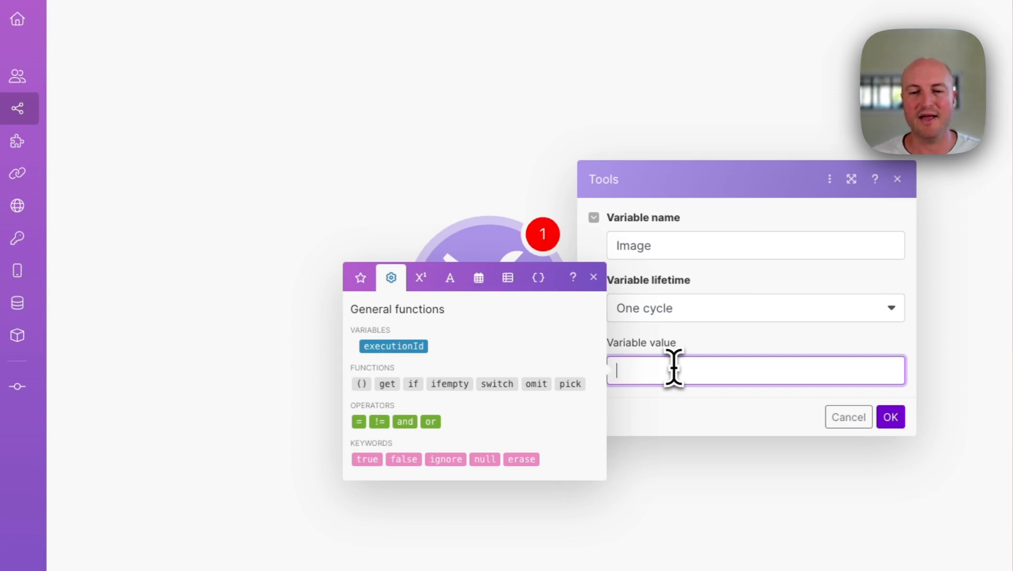
text(Dogs)
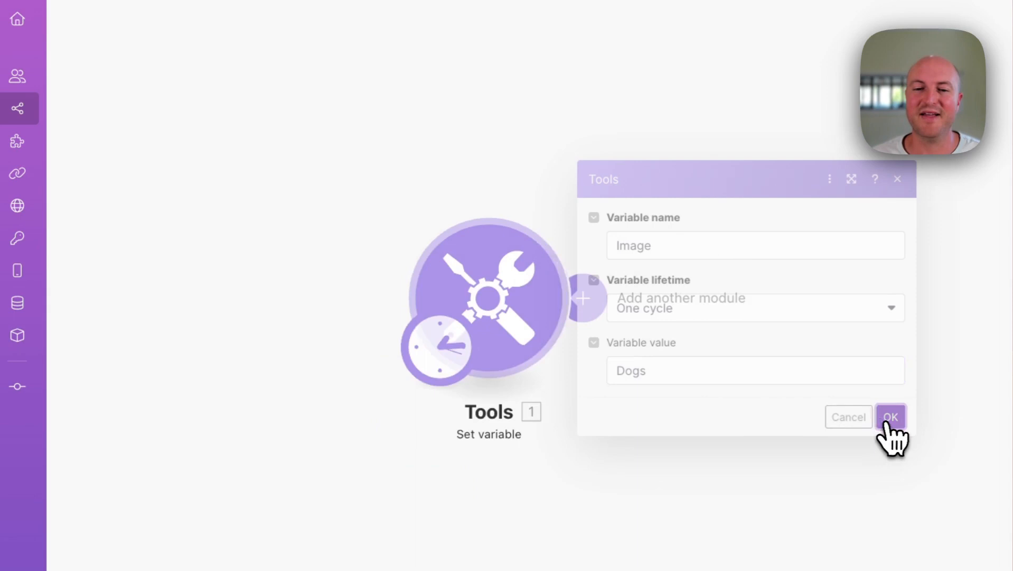
click(891, 416)
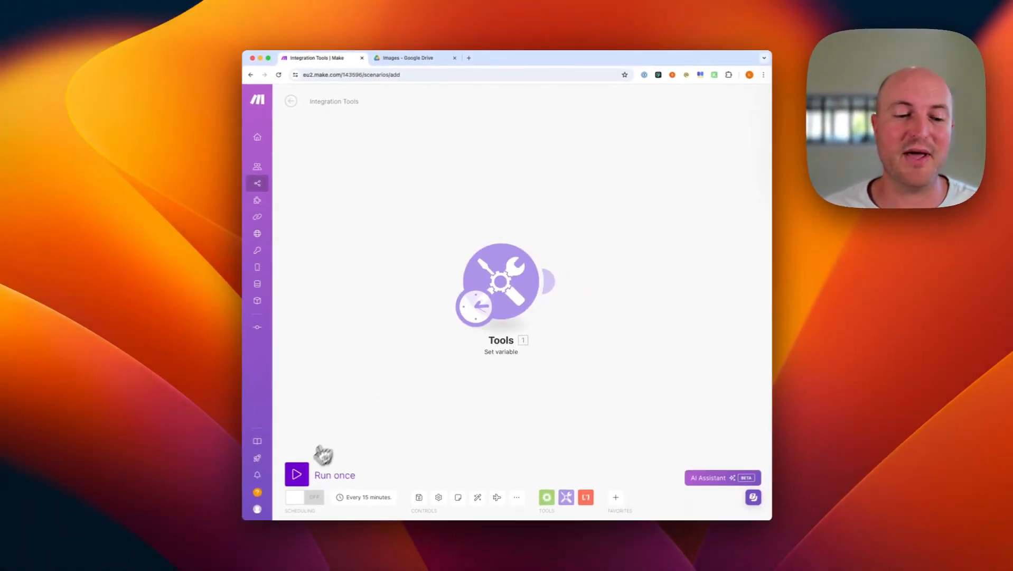
- Extend the Image variable's value to 'Dogs on the beach' and save the module
click(296, 474)
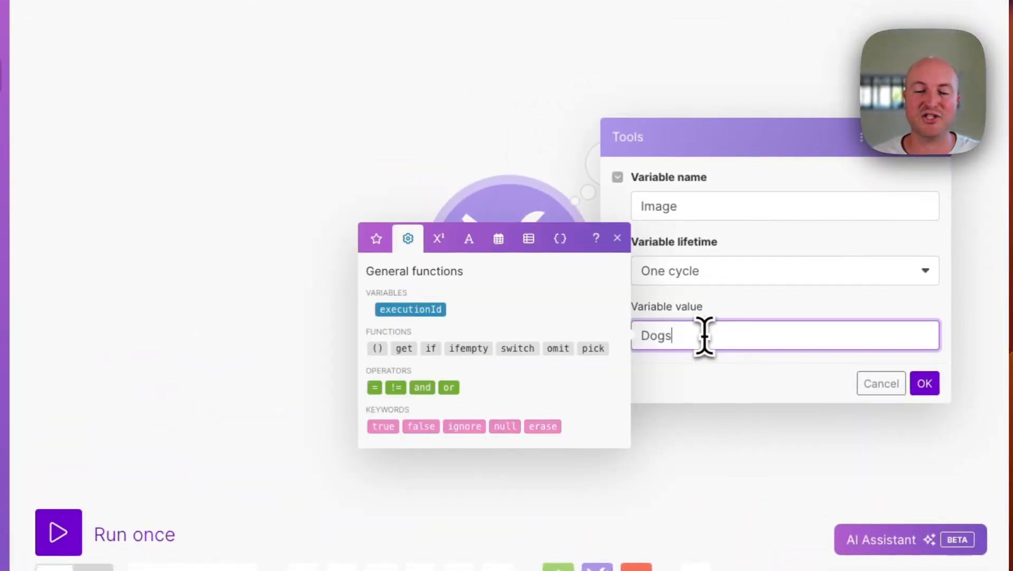
text(on the b)
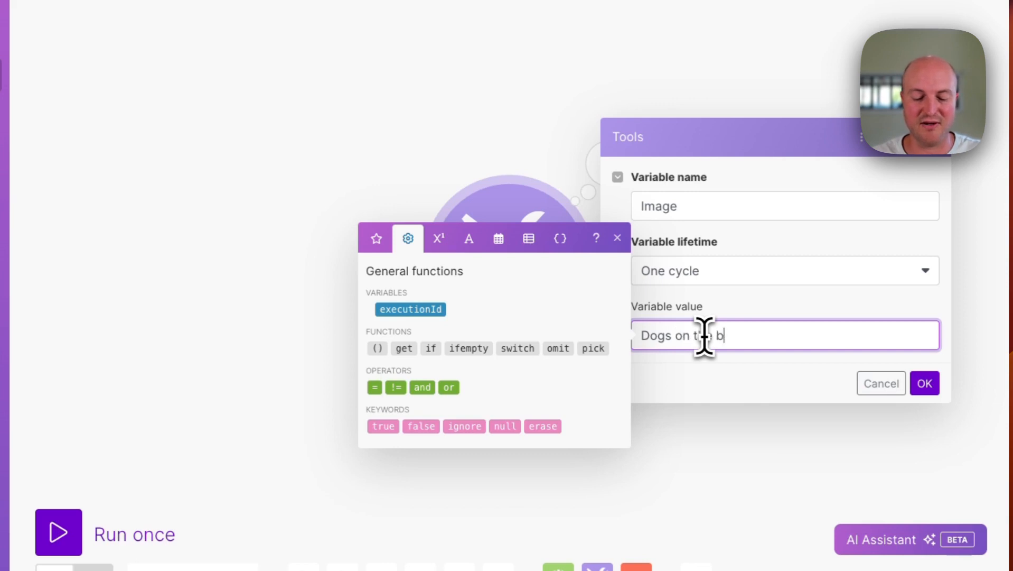
text(he beach)
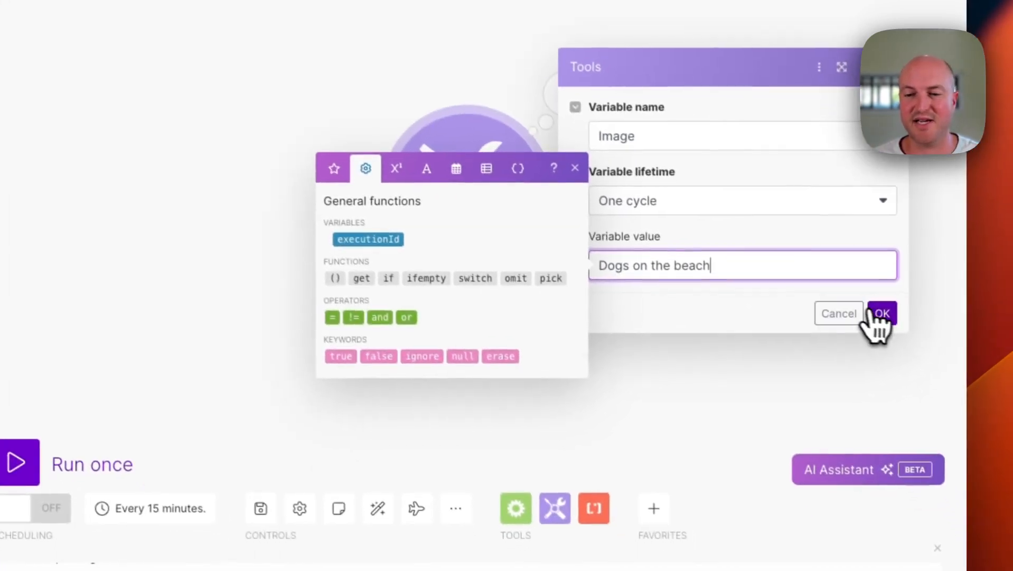
click(882, 313)
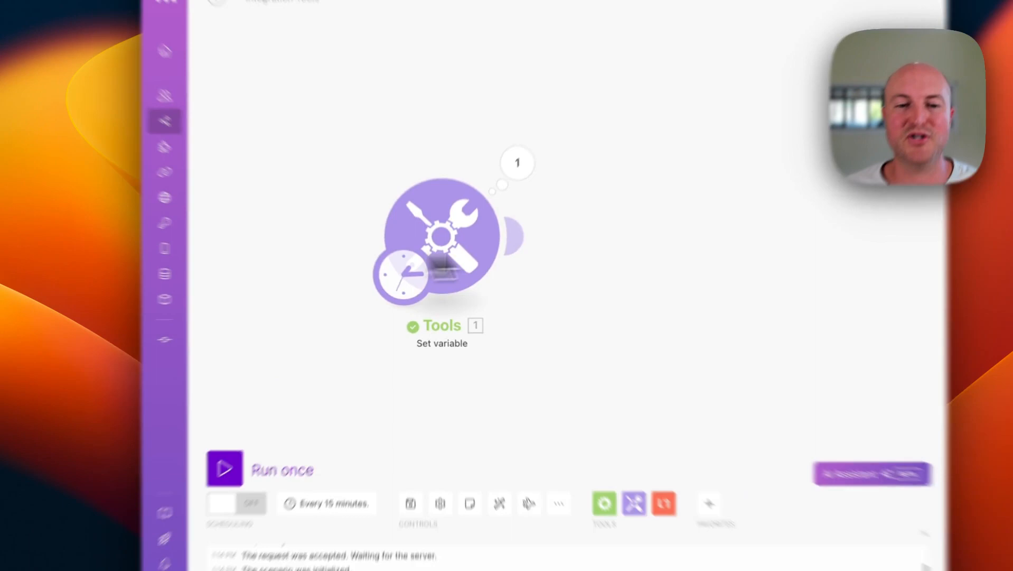
- Append OpenAI (ChatGPT, Whisper, DALL-E) Generate an Image after the Set variable module
click(571, 259)
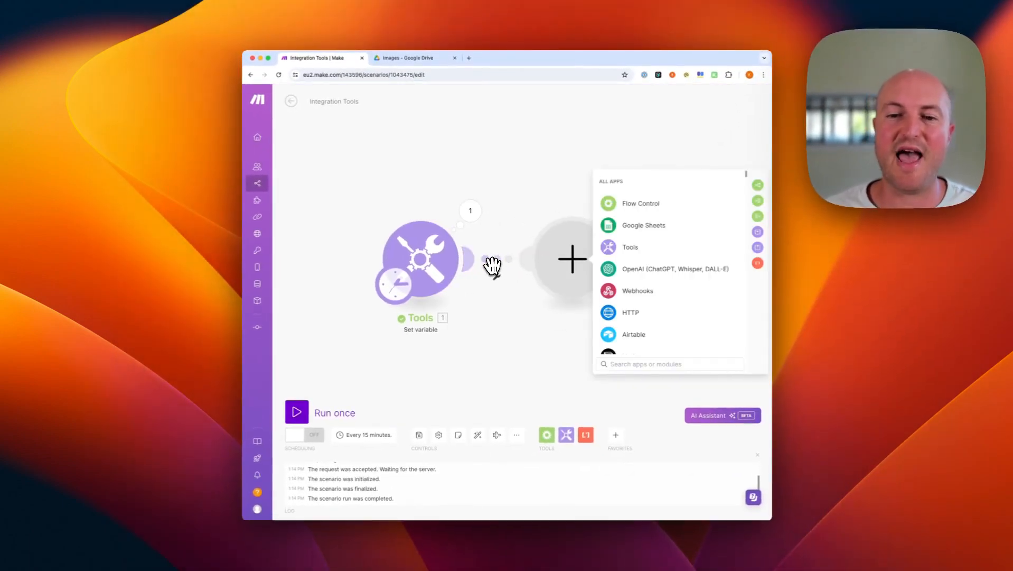
click(674, 268)
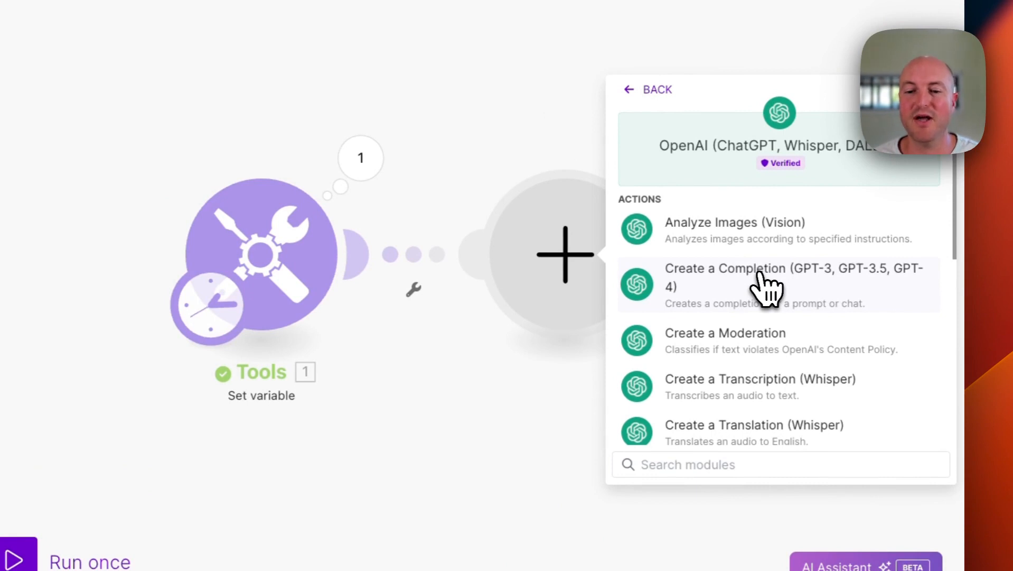
scroll(down, 3)
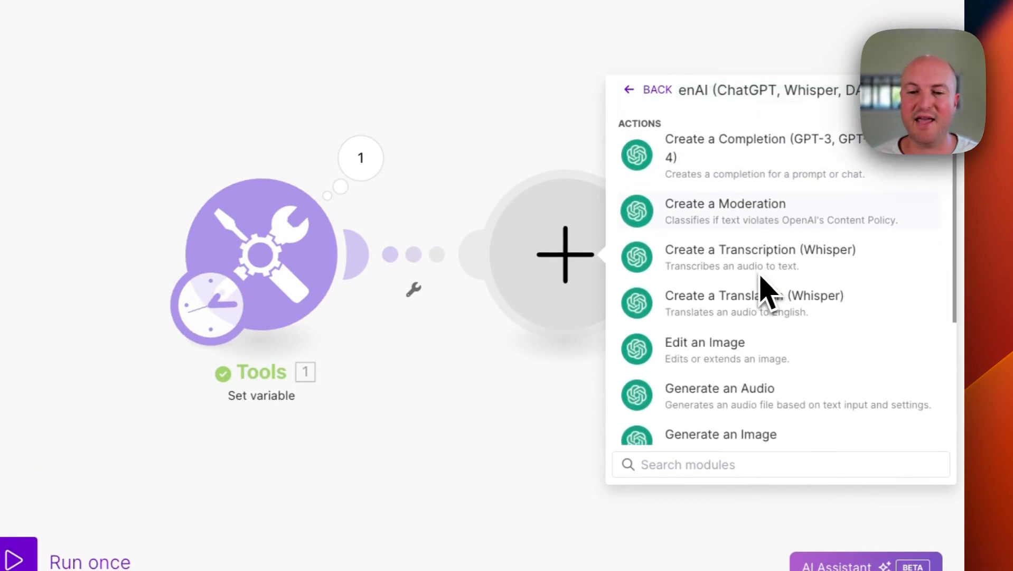
scroll(down, 3)
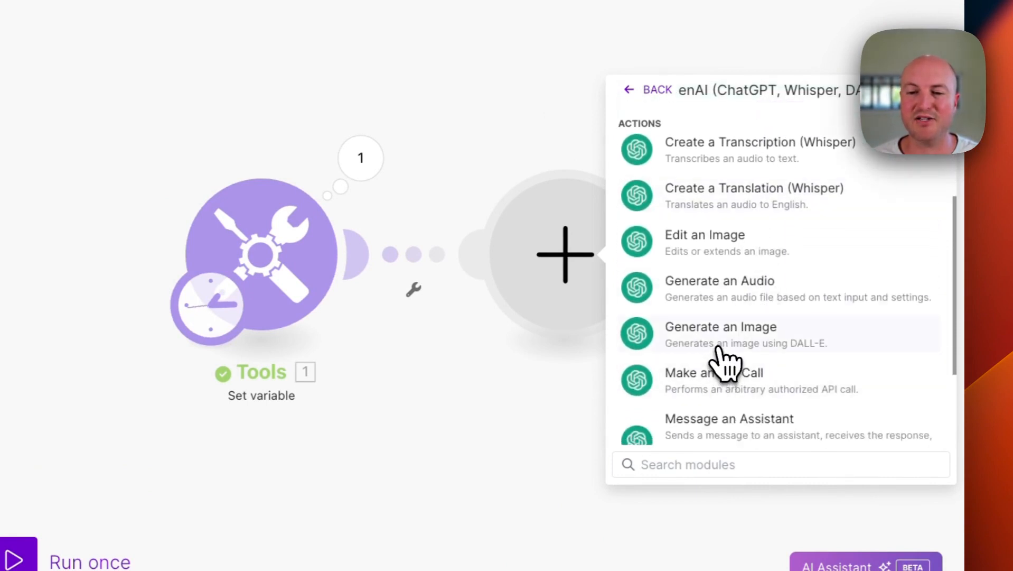
click(720, 326)
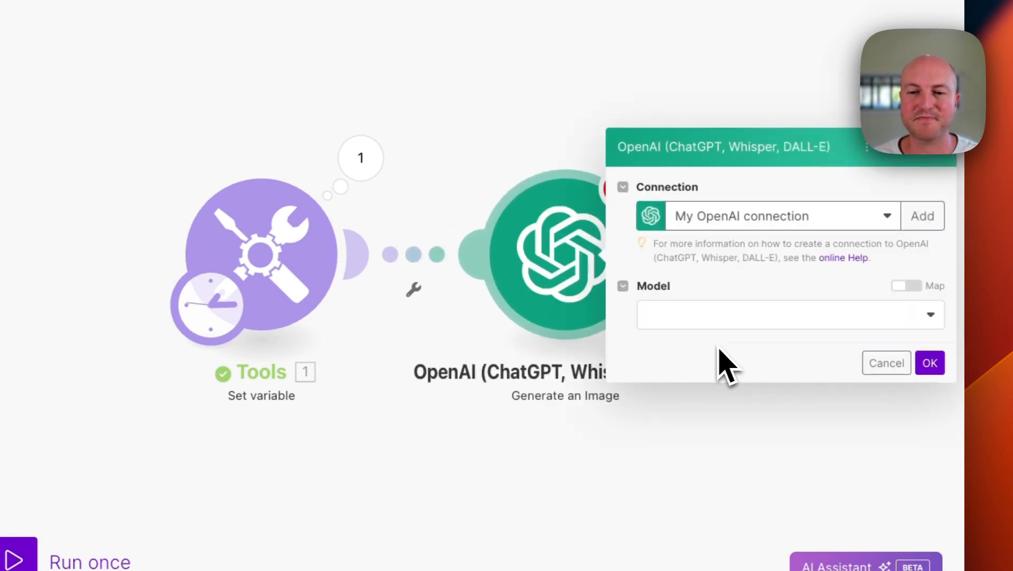
mouse_move(834, 259)
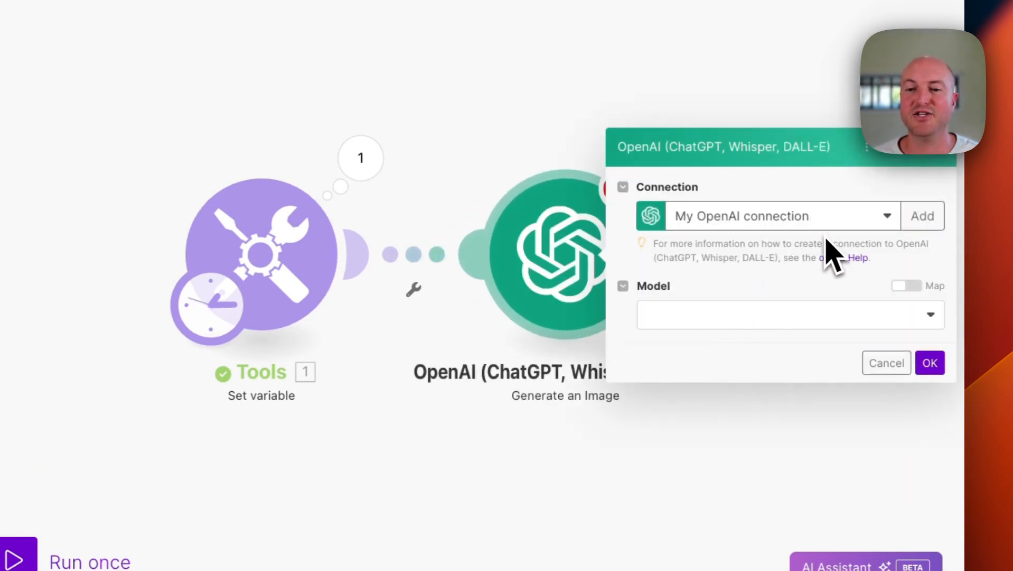
- Select the Dall-E 3 model and enter the prompt 'Please generate an image of the following:'
click(788, 315)
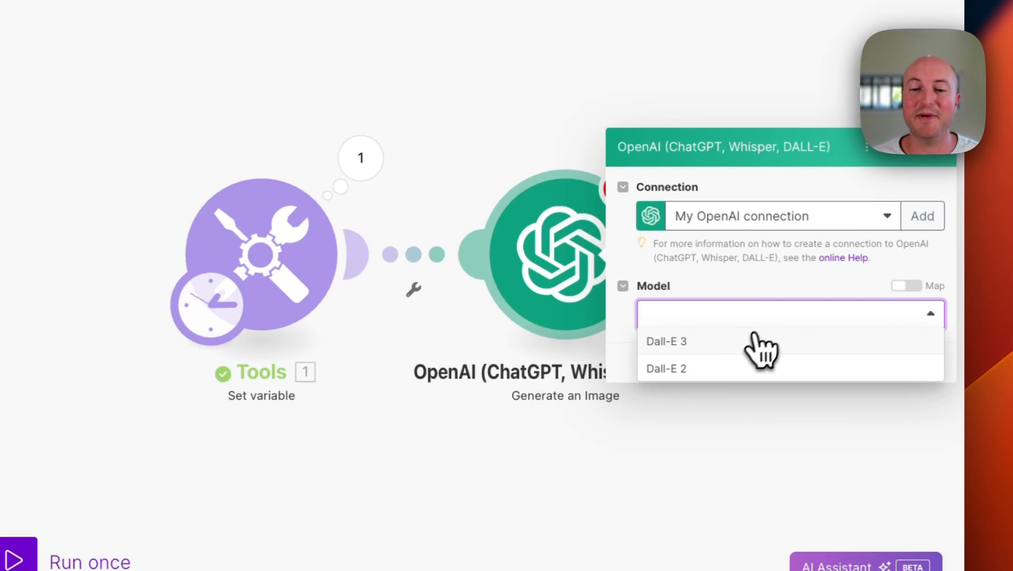
click(671, 341)
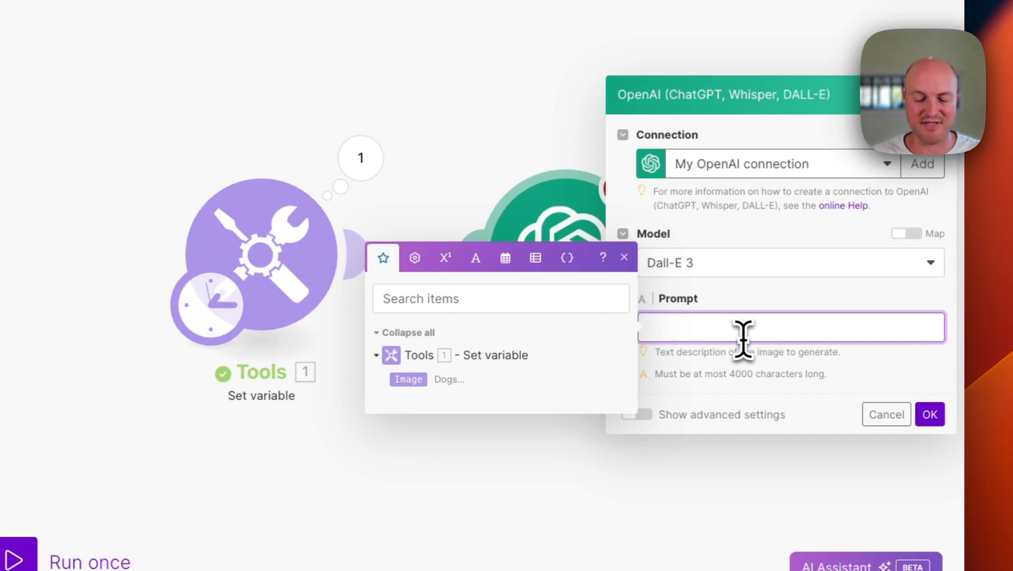
text(Please)
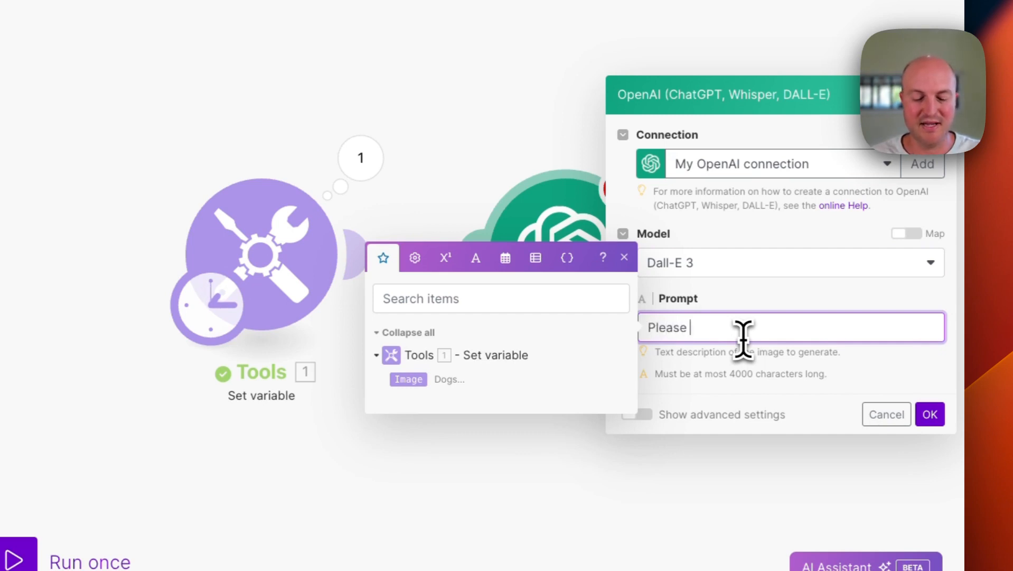
text(generate an)
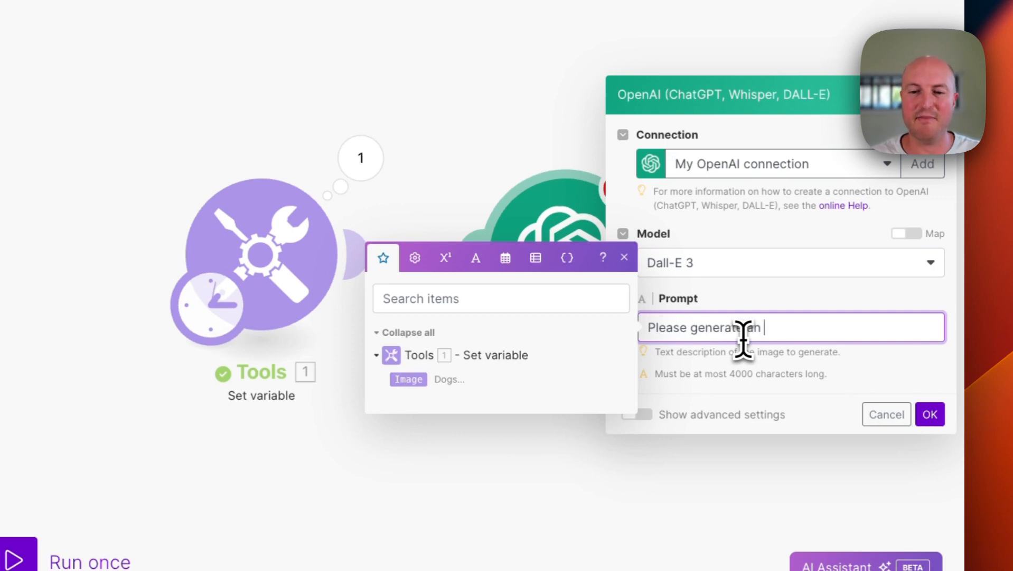
text(image of the fo)
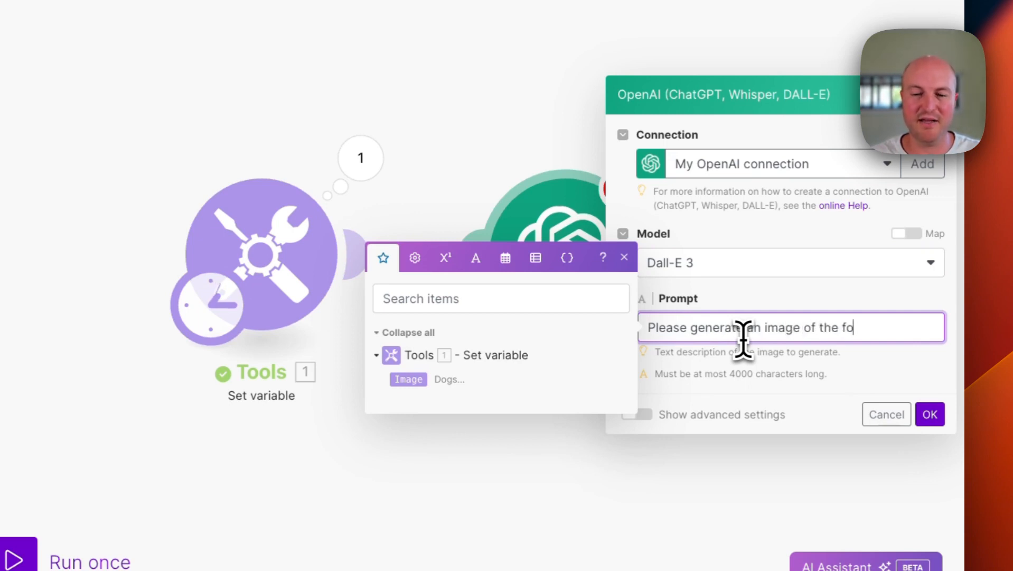
text(llowing:)
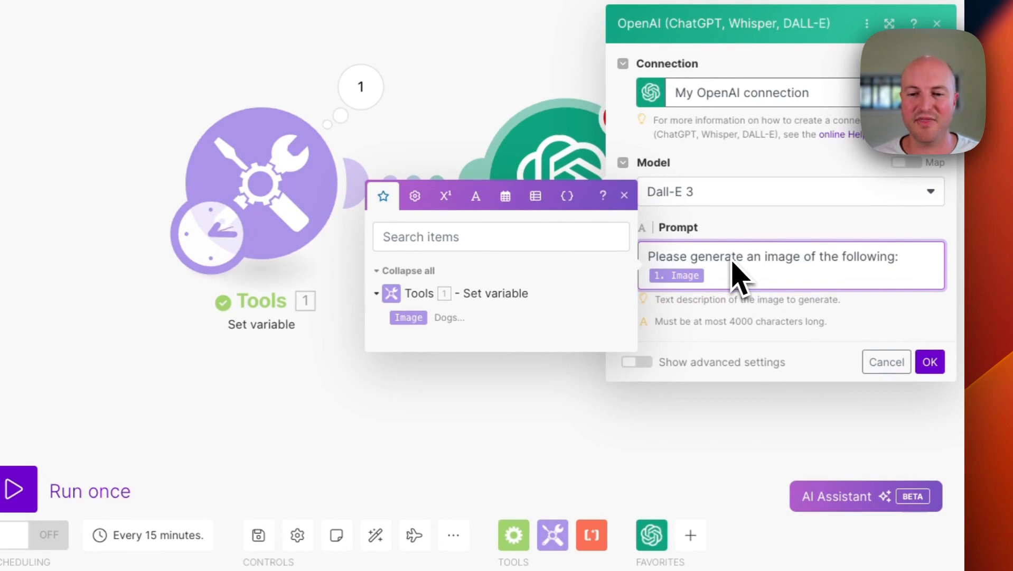
- In advanced settings, set Quality to Standard and Response Format to Image File, then save
click(634, 361)
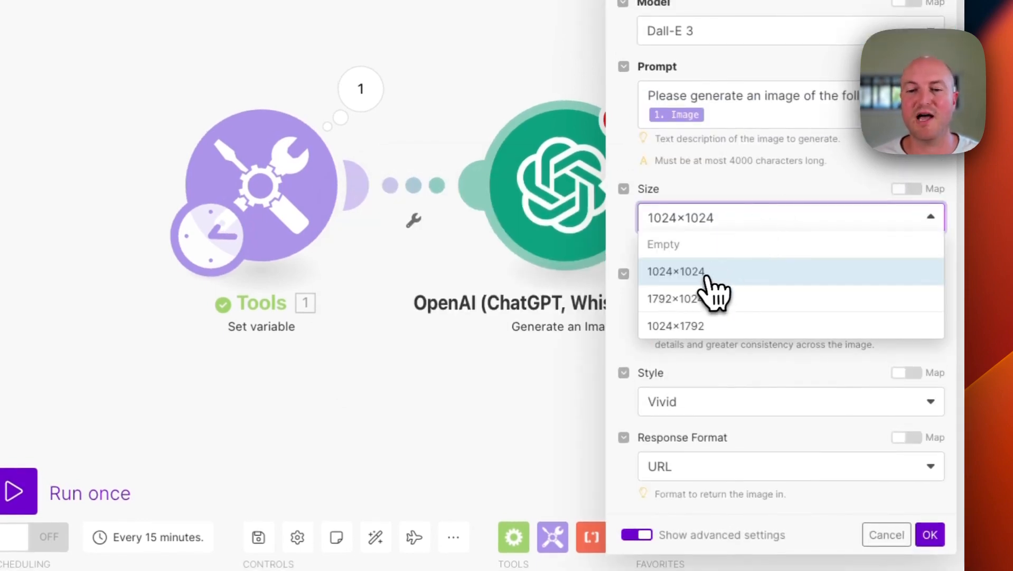
mouse_move(730, 307)
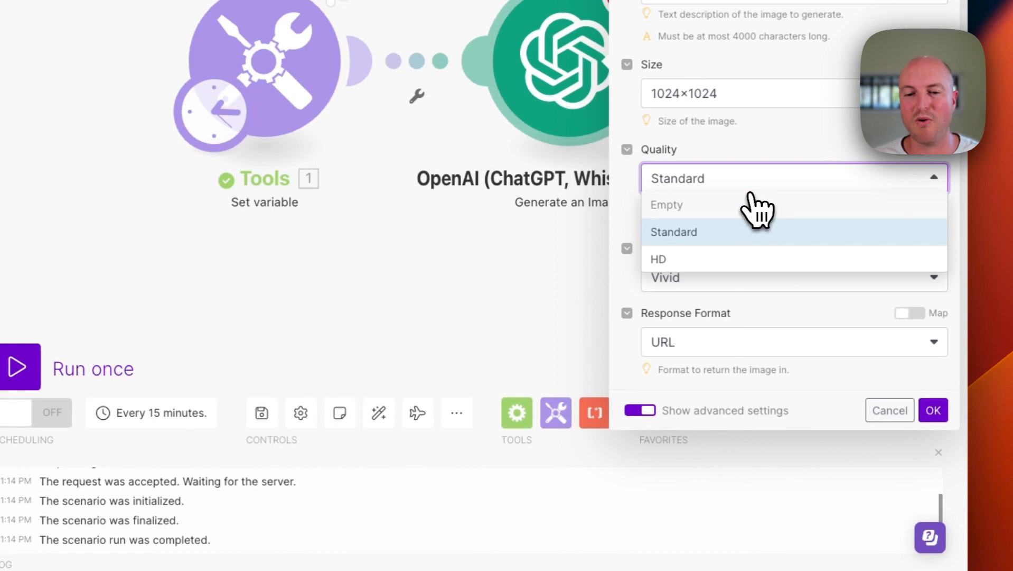
click(673, 232)
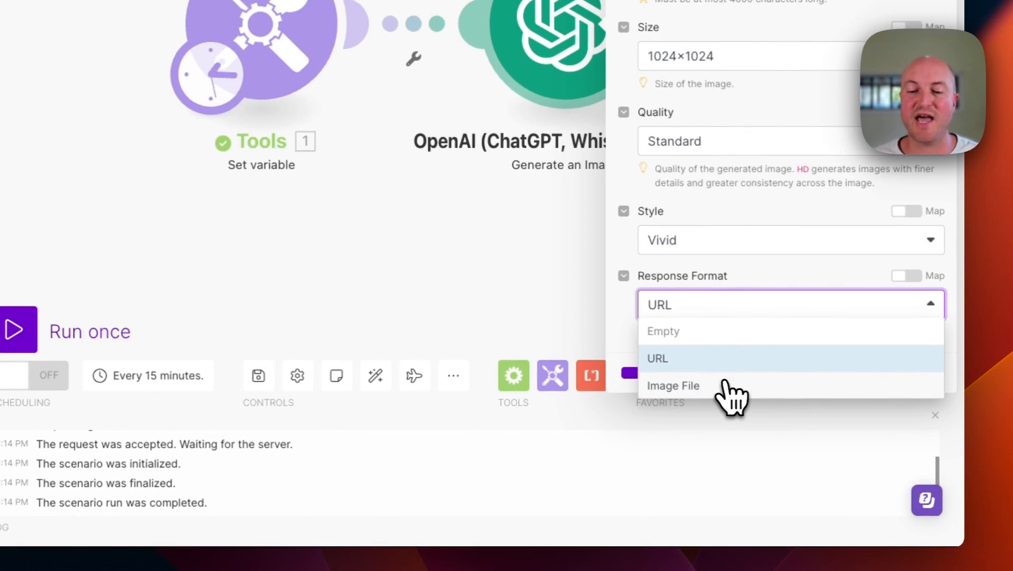
click(673, 385)
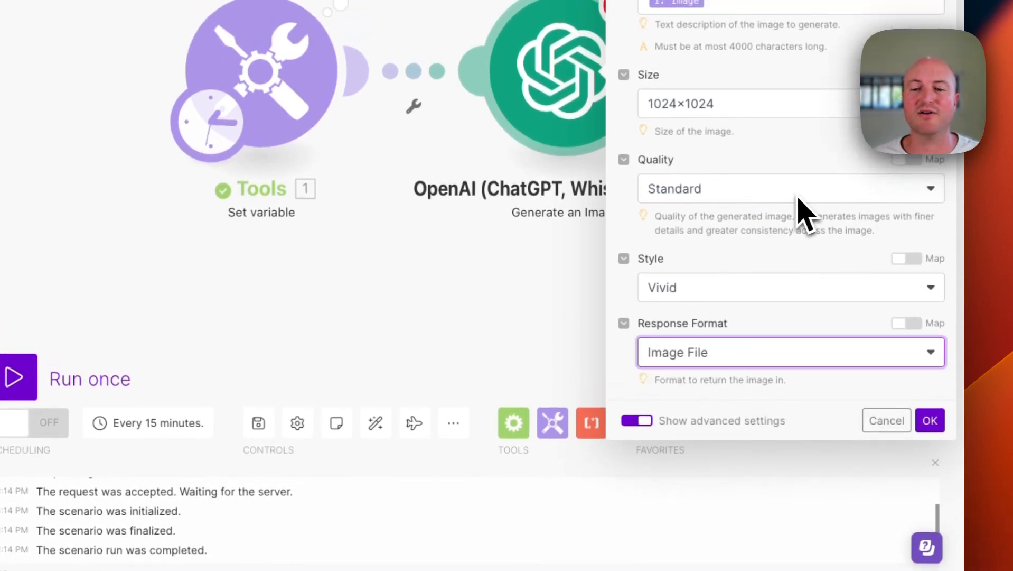
click(930, 420)
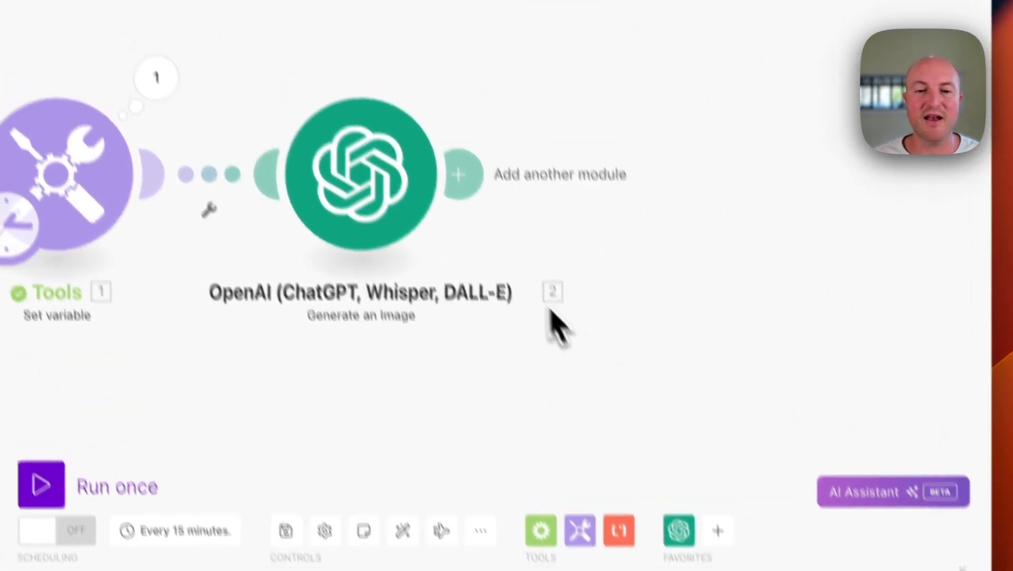
- Add a Google Drive Upload a File module after the image generator
click(461, 173)
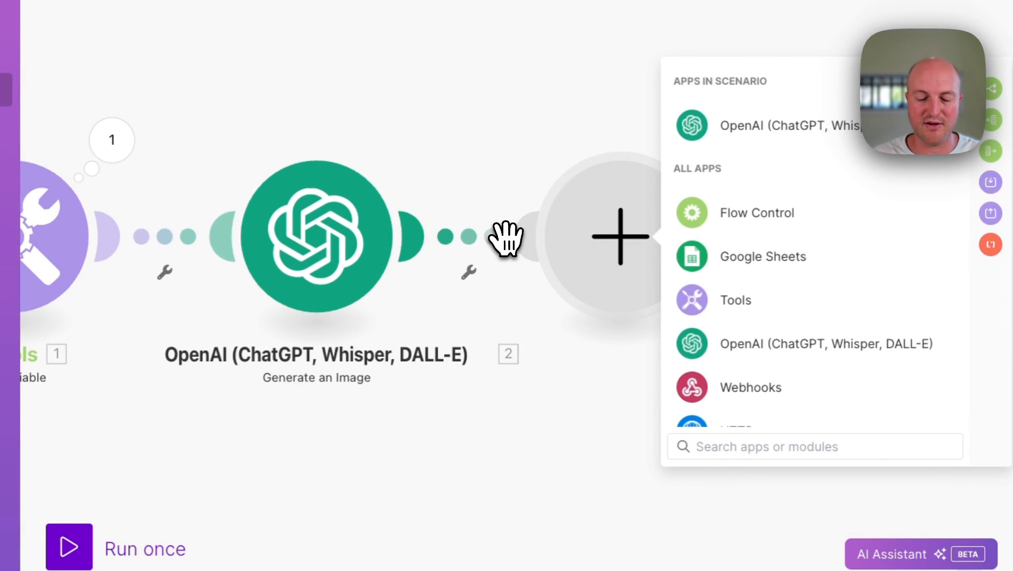
text(drive)
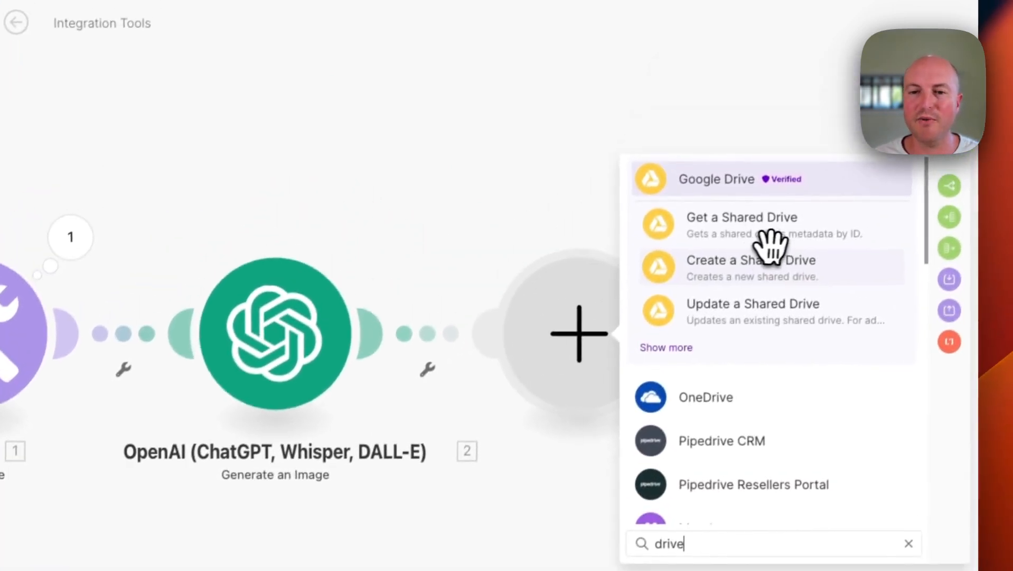
click(714, 179)
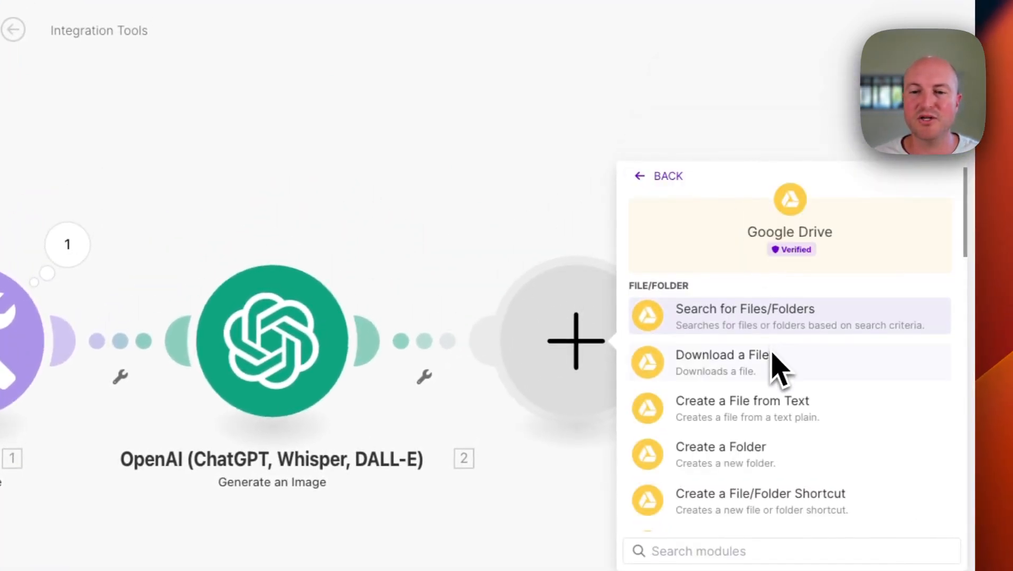
scroll(down, 3)
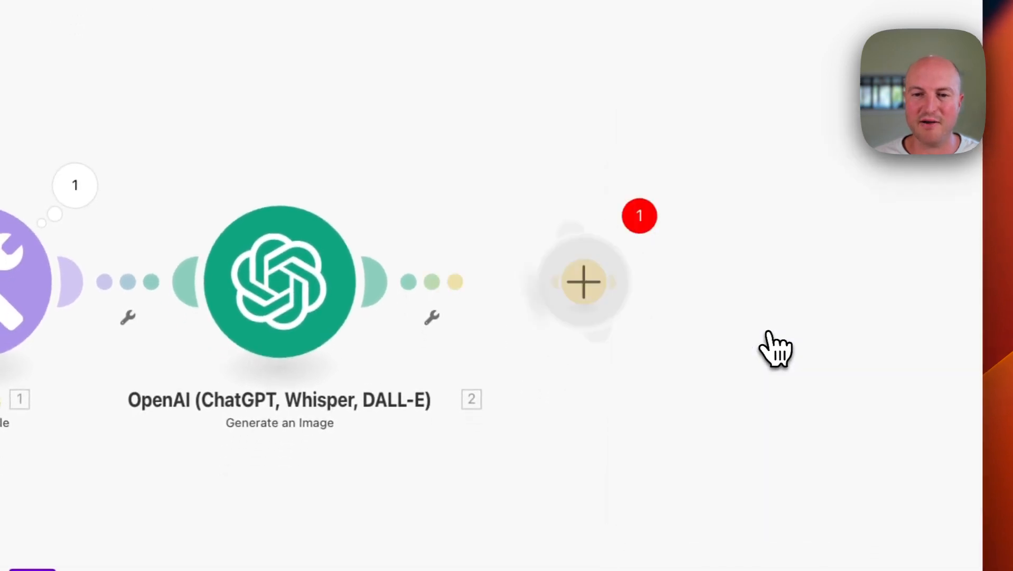
click(584, 281)
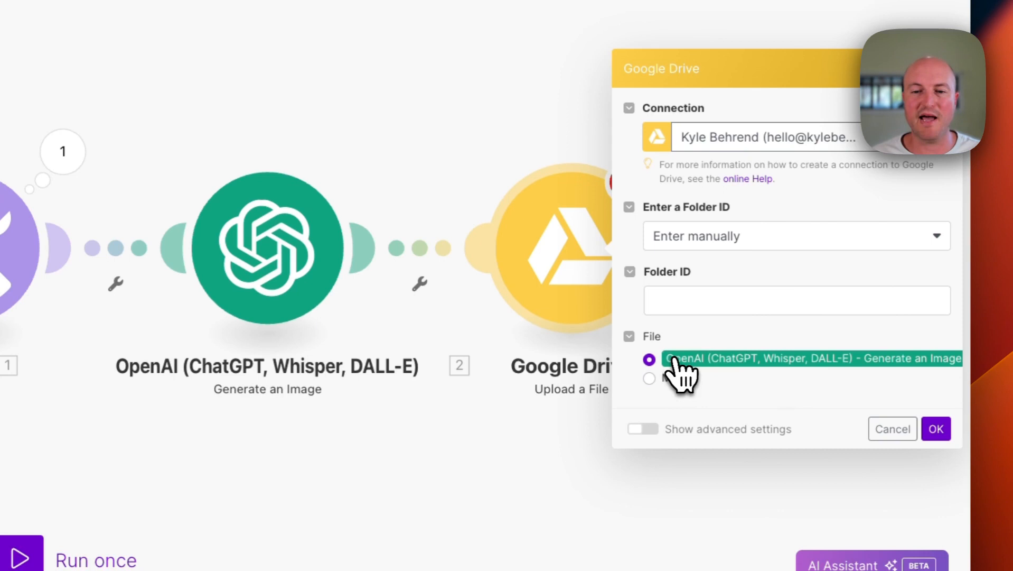
mouse_move(722, 258)
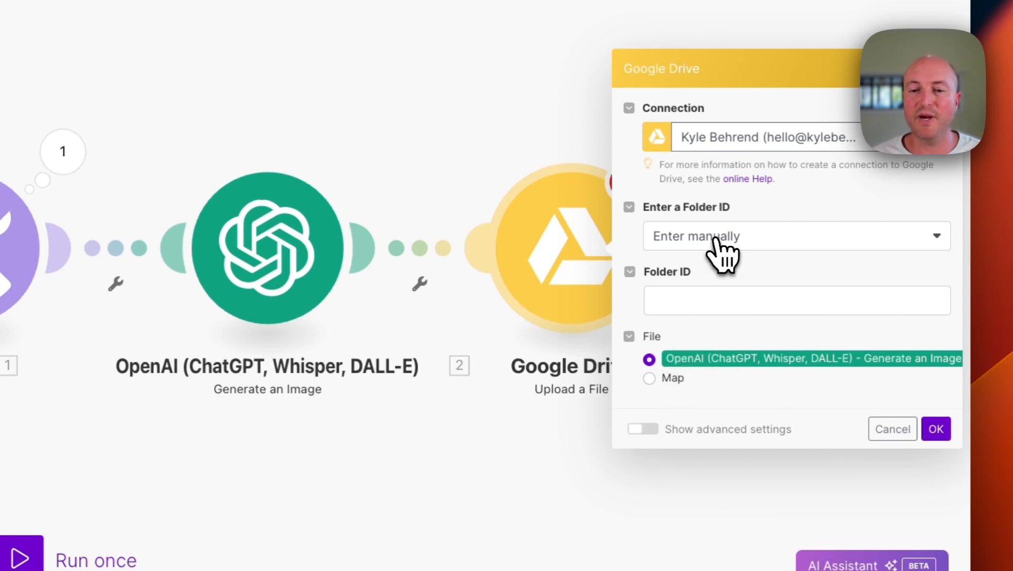
mouse_move(717, 272)
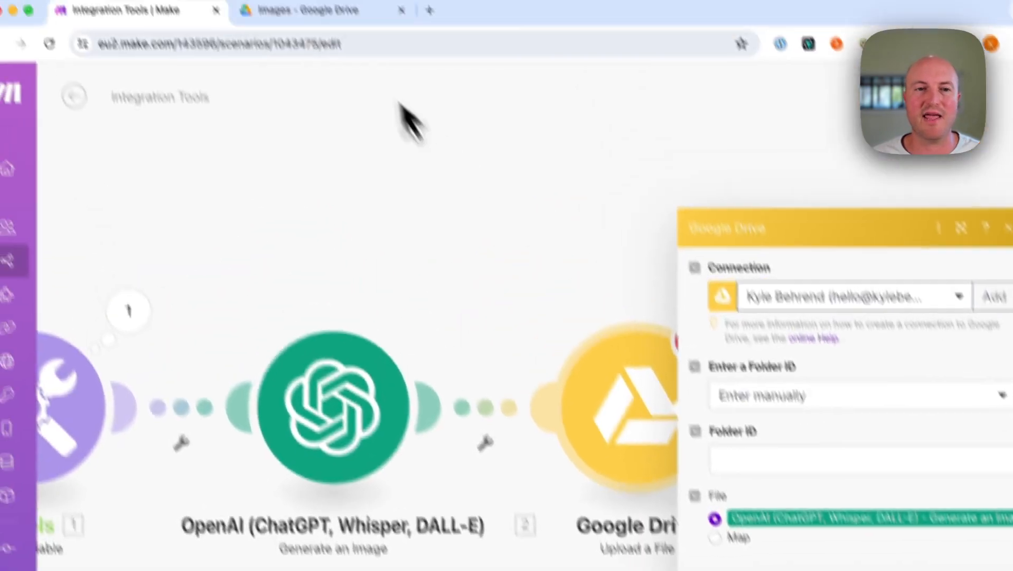
- Switch to Google Drive to view the empty Images folder
click(299, 10)
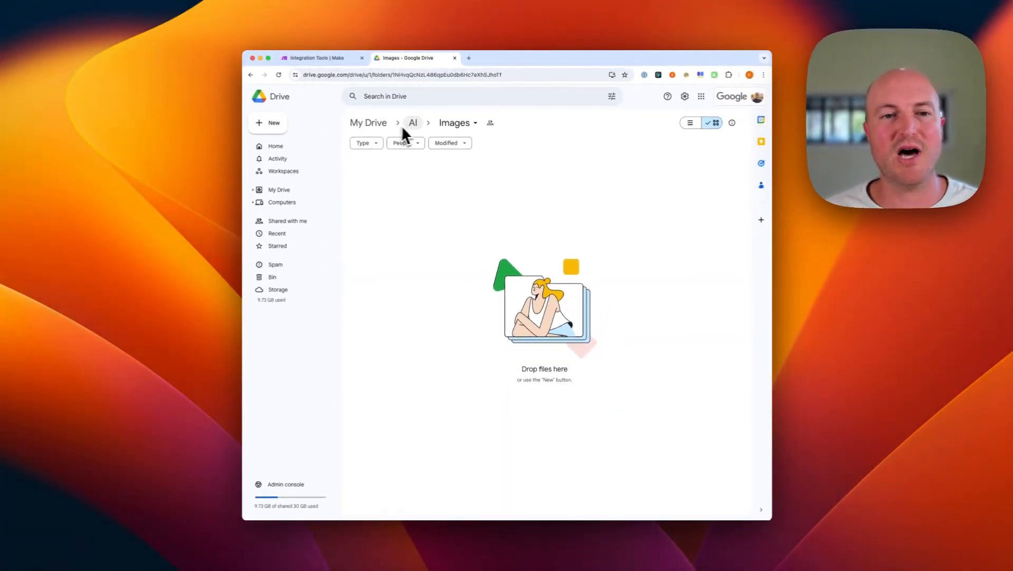
mouse_move(452, 129)
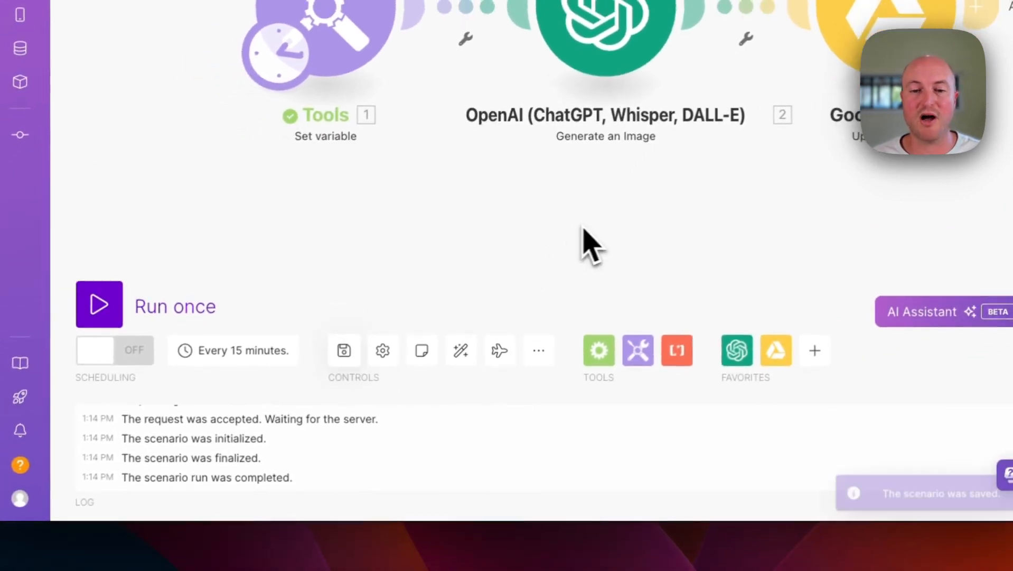
- Inspect the Set variable output, run the scenario, and check Drive's Images folder for output1.png
click(99, 304)
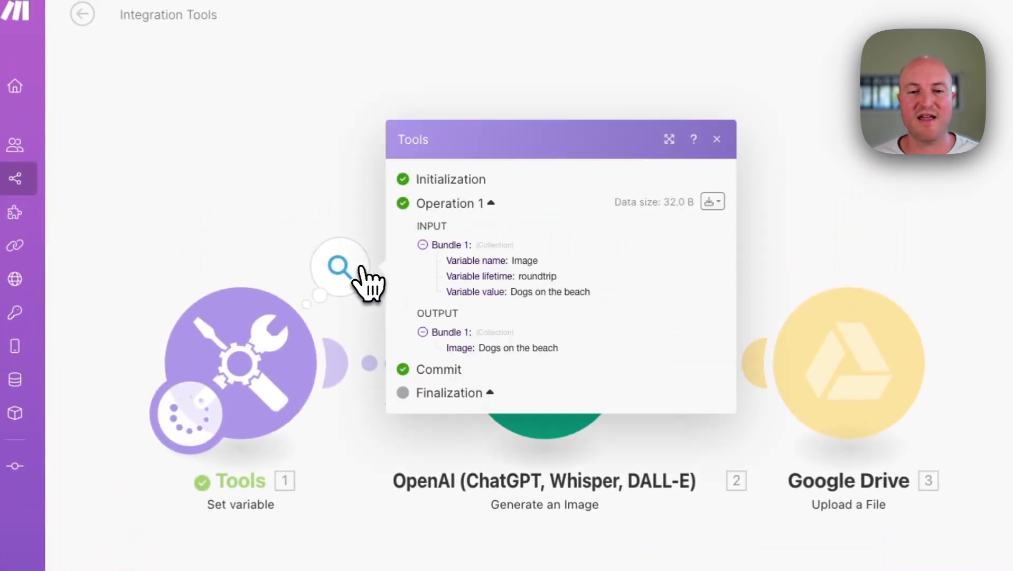
click(715, 139)
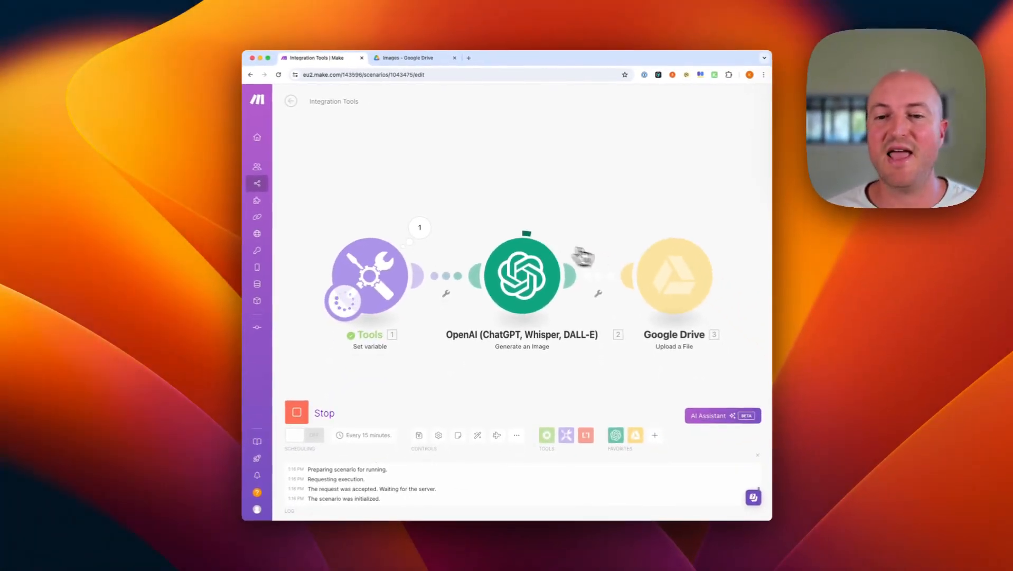
mouse_move(649, 270)
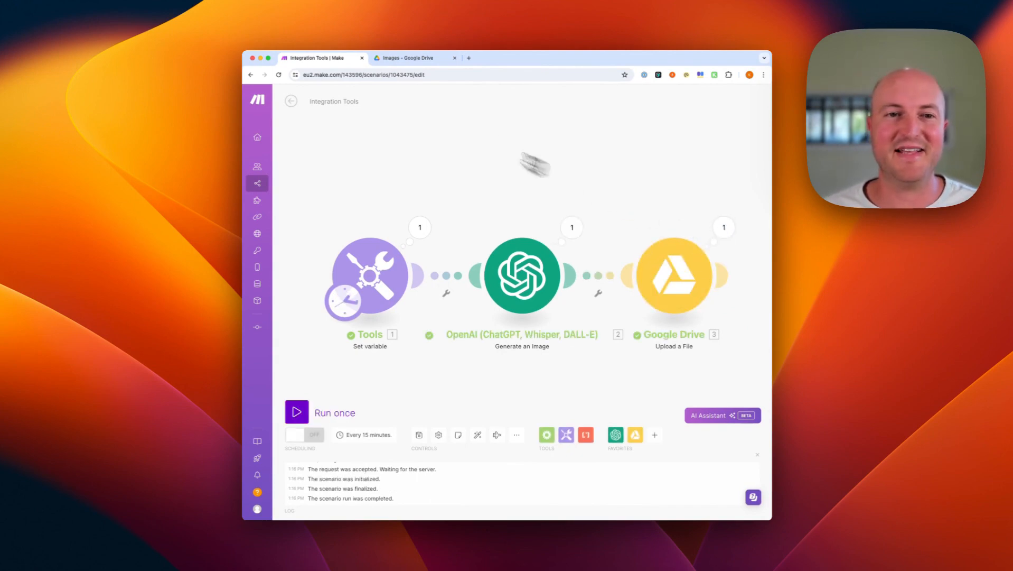
click(414, 57)
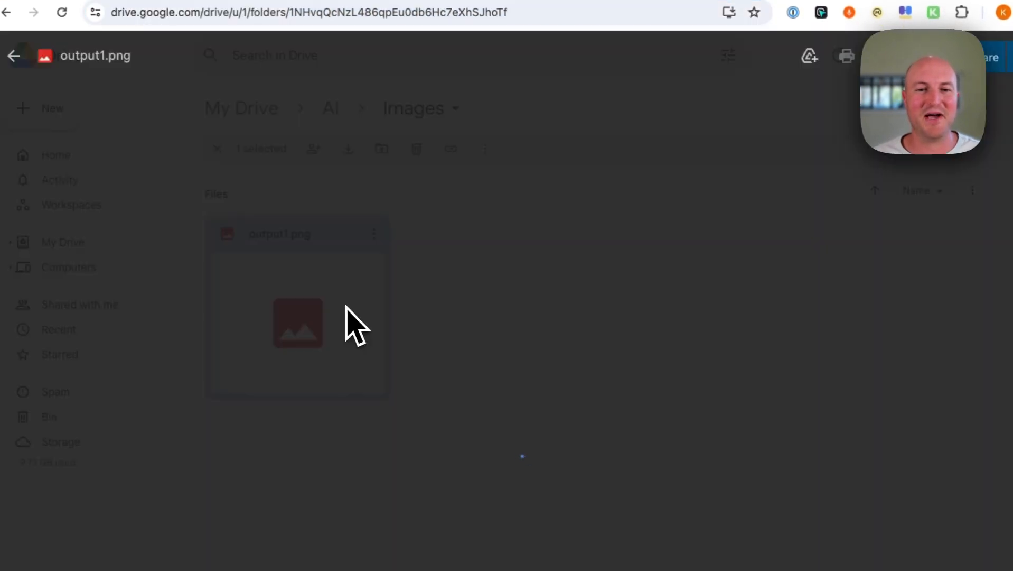
- Preview output1.png of dogs on a beach, then return to the Make scenario
double_click(298, 323)
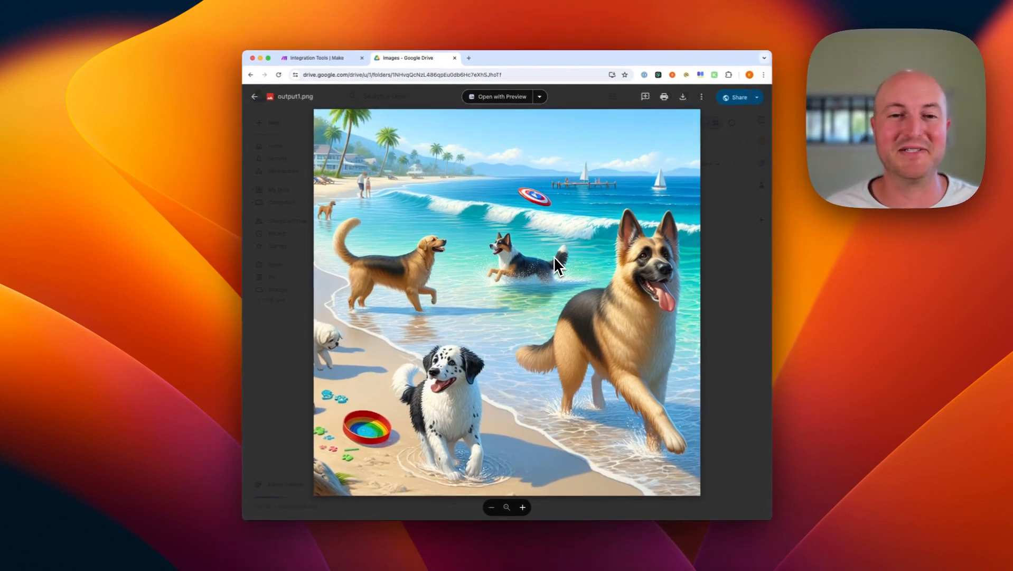
click(315, 57)
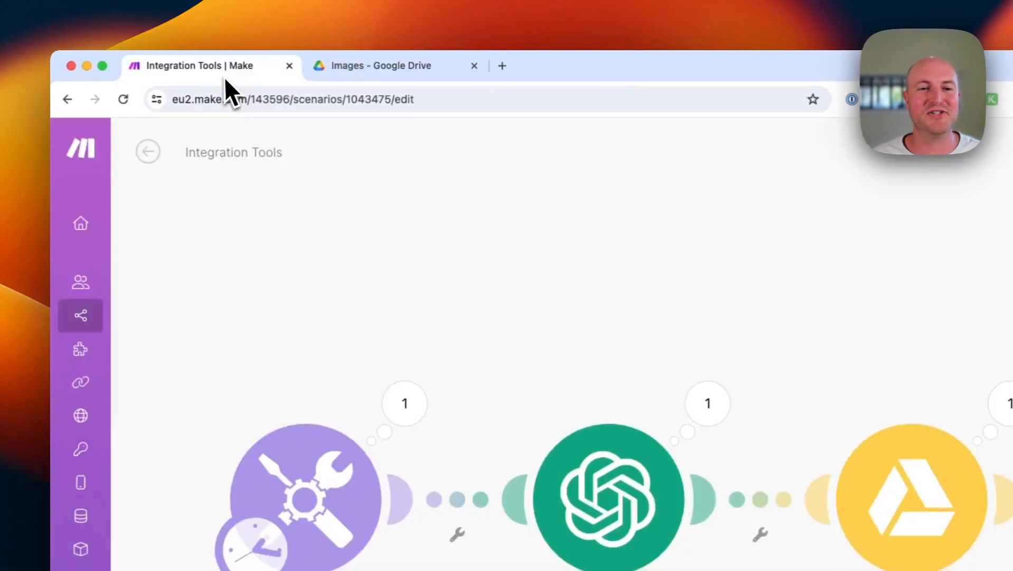
- Retype the Image variable value as a realistic photo of a sunset prompt
click(301, 498)
text(Realistic phot)
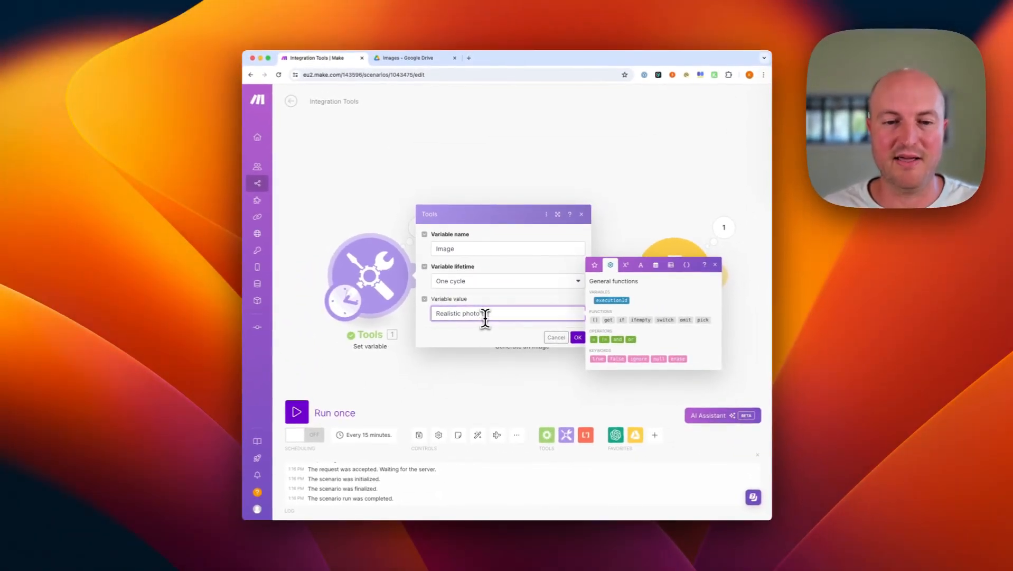
text(of a sunset)
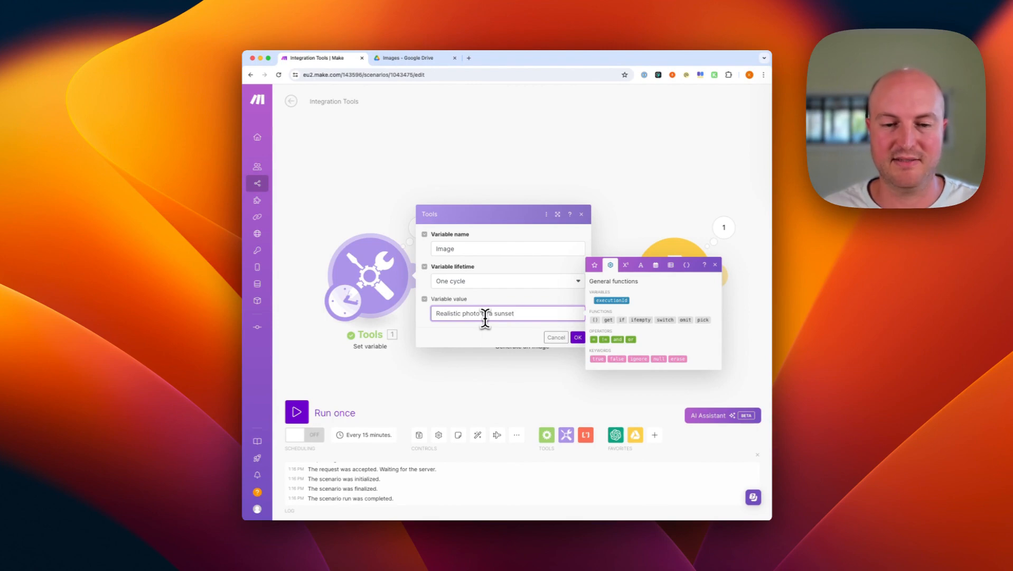
text(over a f)
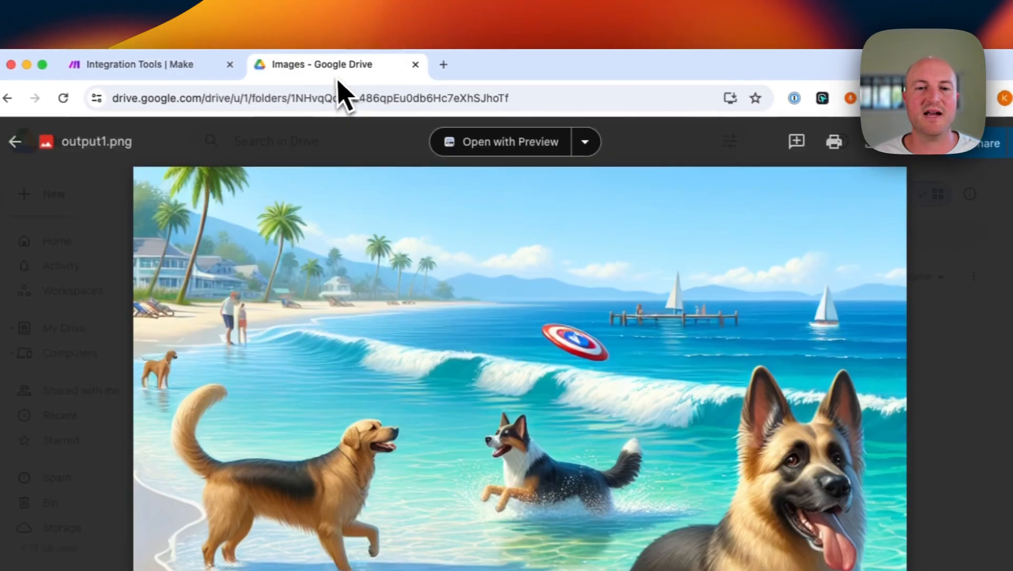
- Rerun the Make scenario and check Drive's Images folder for the second output1.png
click(15, 142)
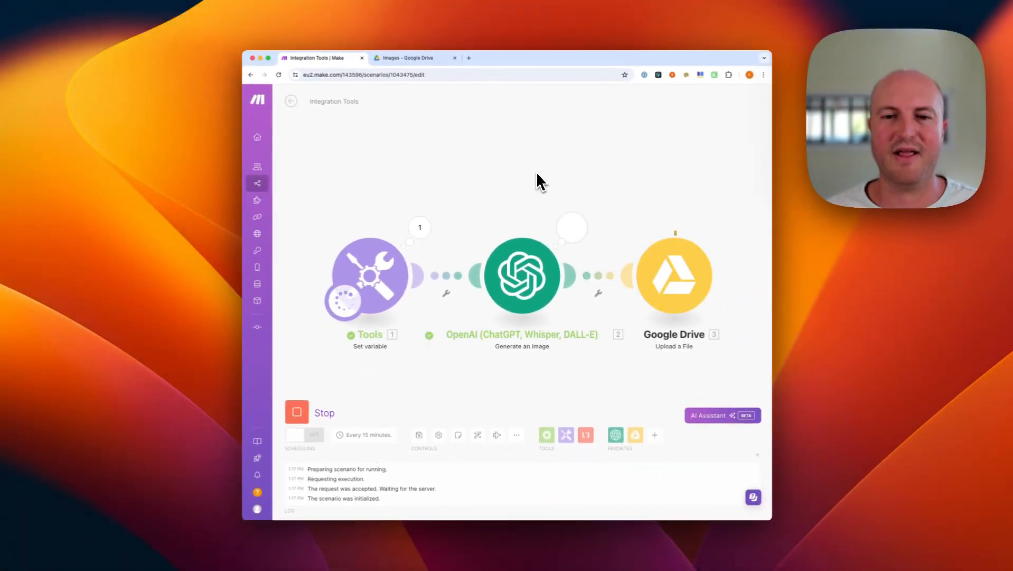
click(414, 57)
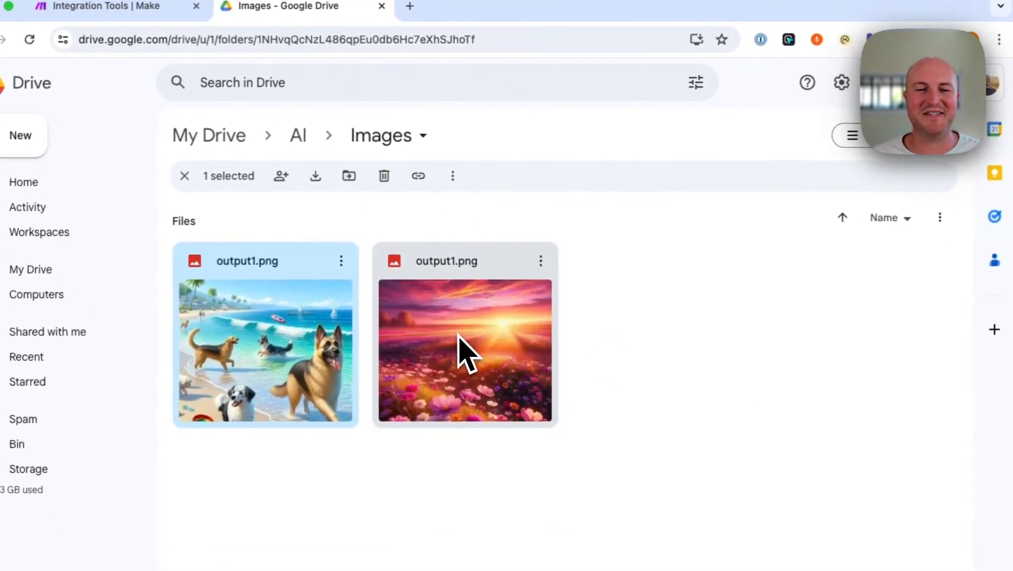
- Preview the sunset-over-flowers output1.png full-size, then go back to the Make scenario
double_click(464, 350)
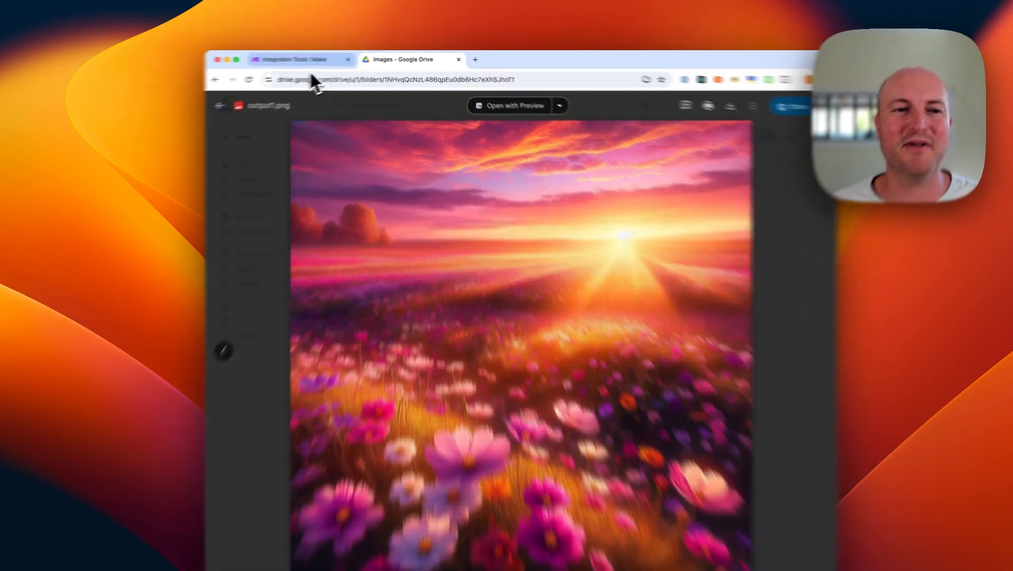
click(300, 60)
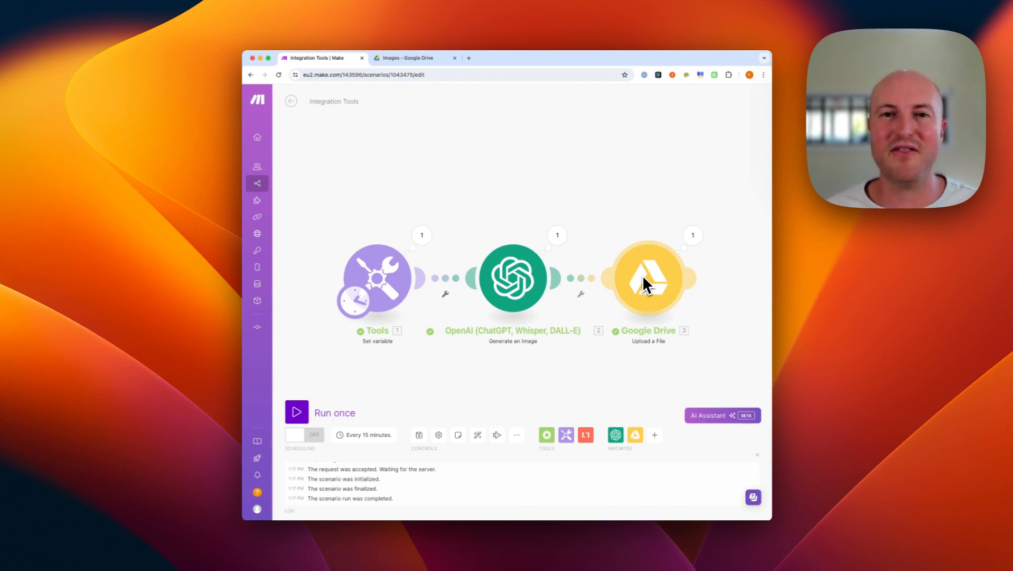
mouse_move(352, 261)
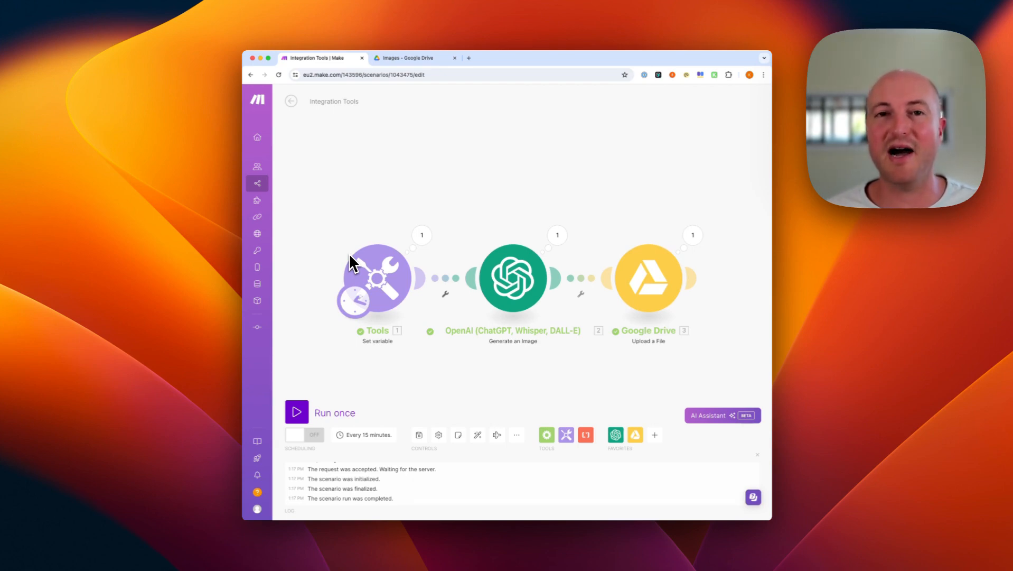
mouse_move(444, 270)
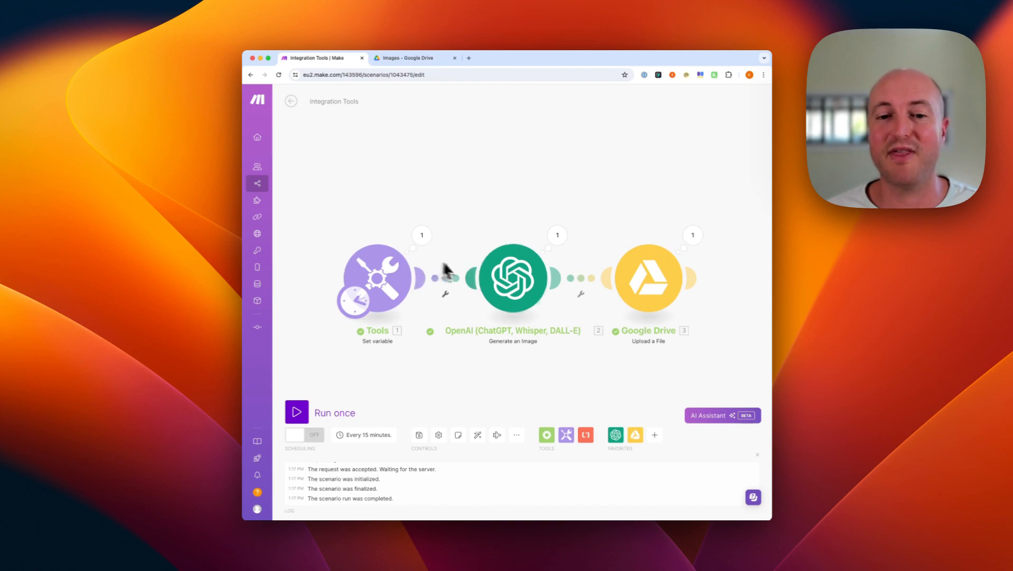
mouse_move(488, 141)
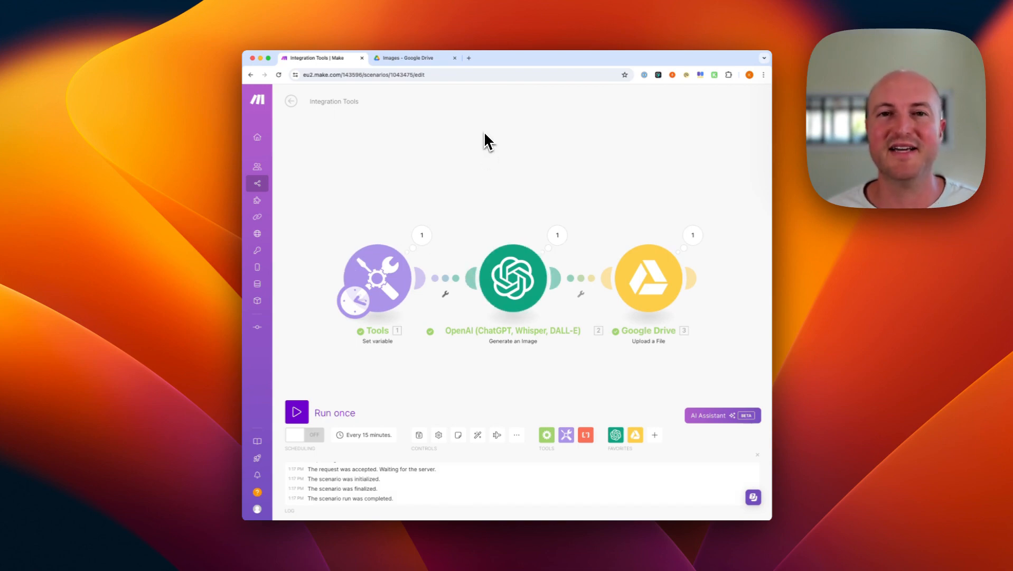